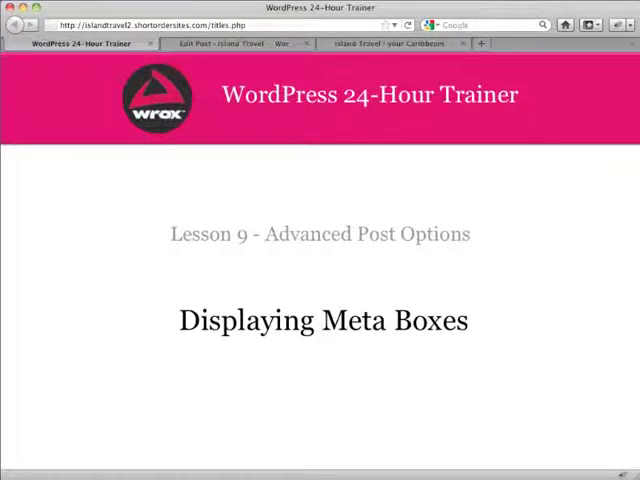
Step: Switch to the browser tab showing the WordPress Add New Post page for Island Travel
left_click(230, 44)
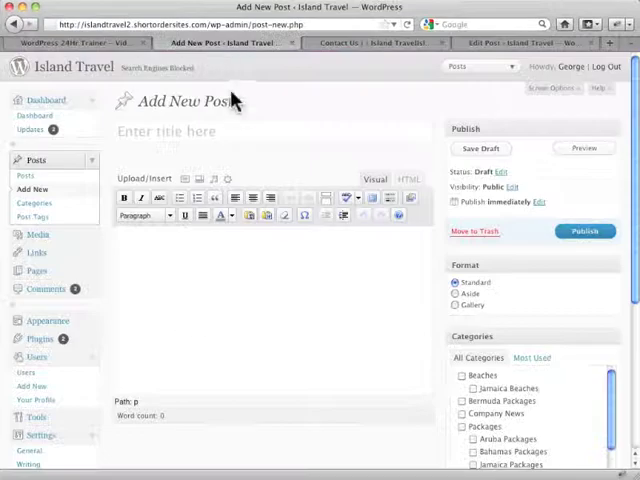
mouse_move(336, 248)
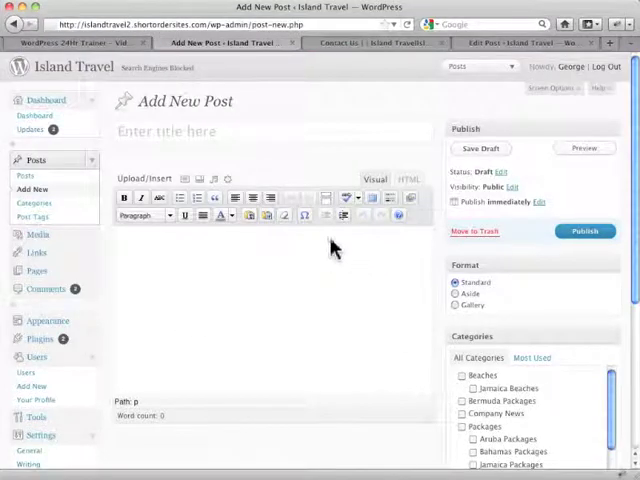
mouse_move(544, 156)
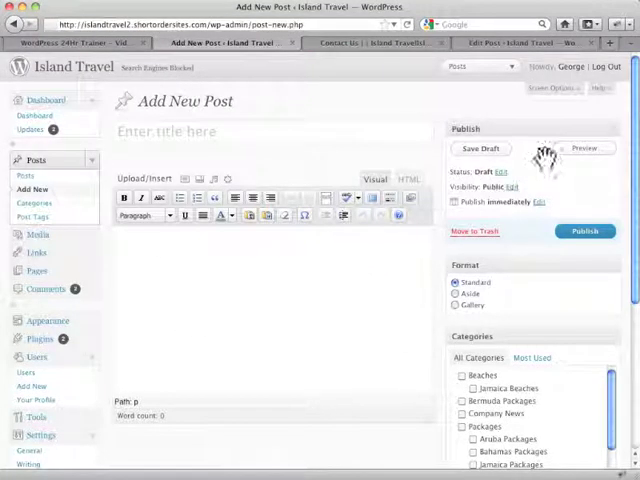
mouse_move(530, 276)
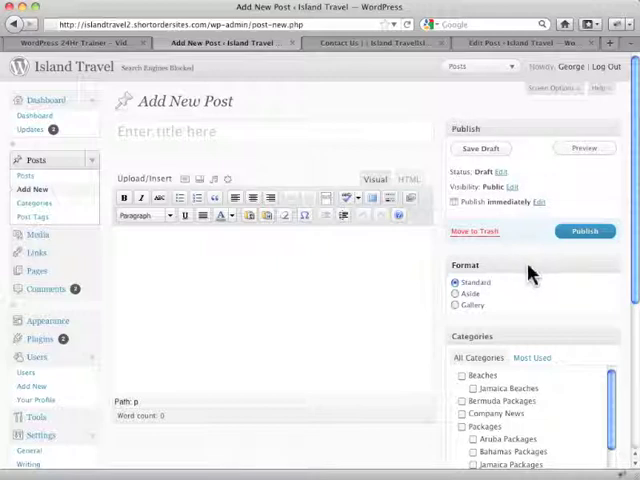
mouse_move(530, 316)
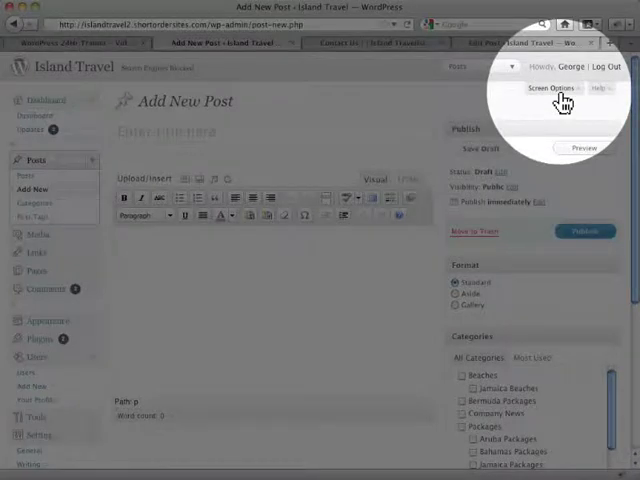
Step: In Screen Options, enable the Discussion box and leave the Author box hidden after previewing it
left_click(548, 88)
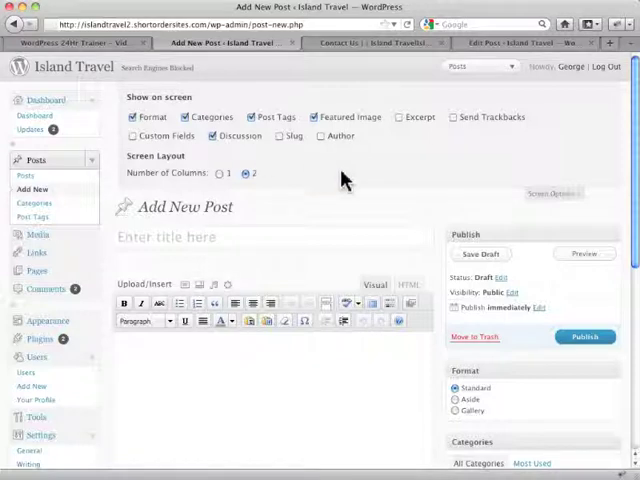
scroll("down", 3)
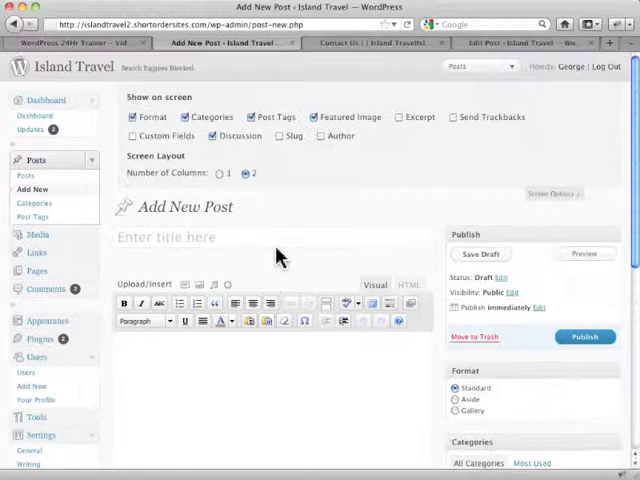
mouse_move(336, 224)
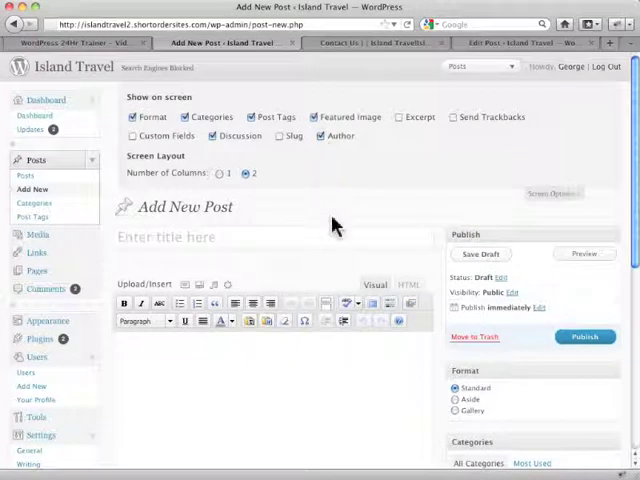
scroll("down", 3)
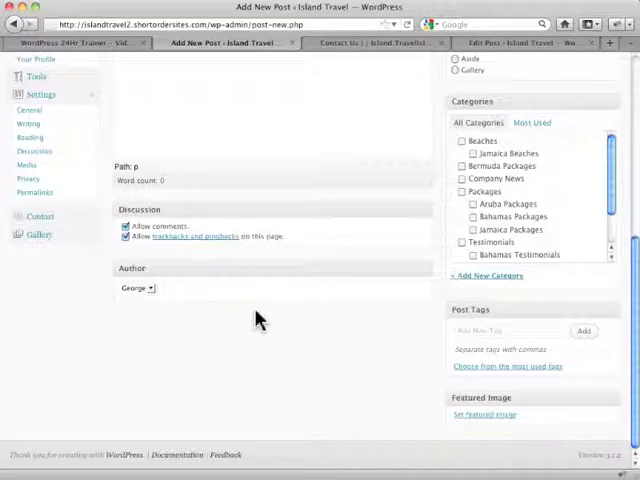
mouse_move(278, 292)
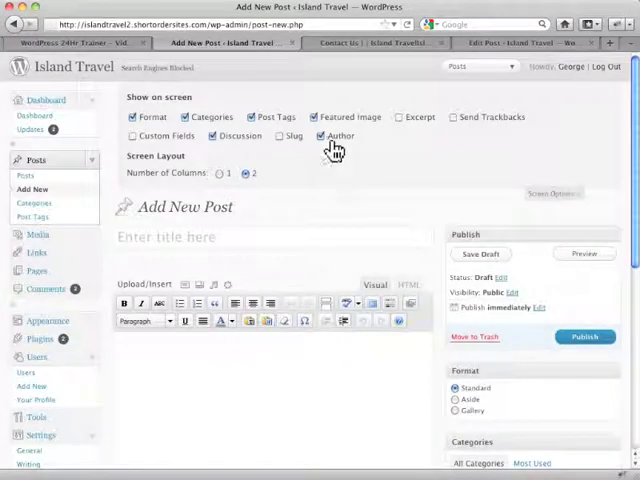
left_click(322, 136)
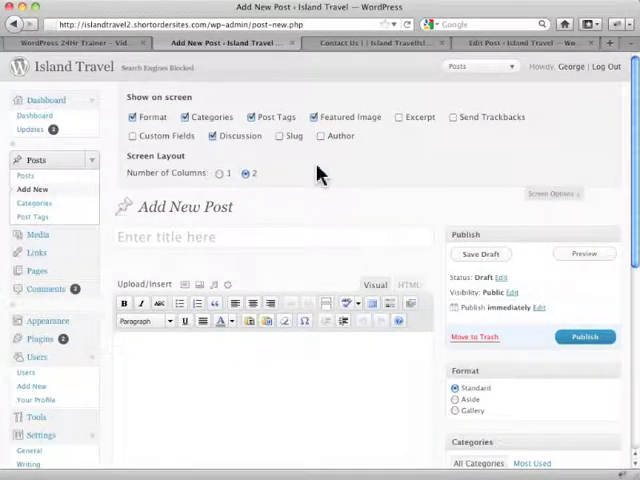
scroll("down", 3)
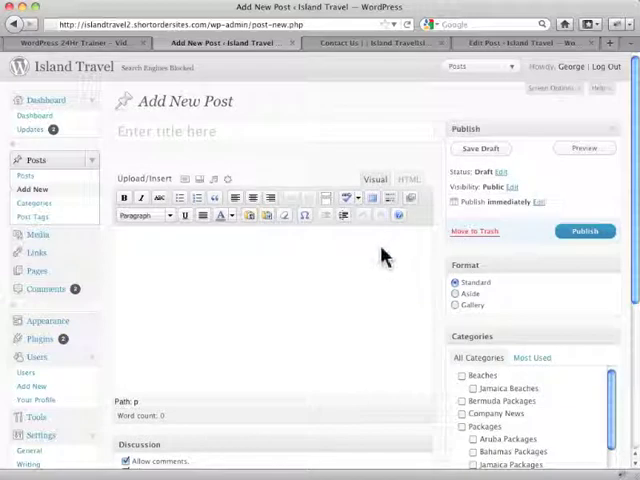
mouse_move(358, 276)
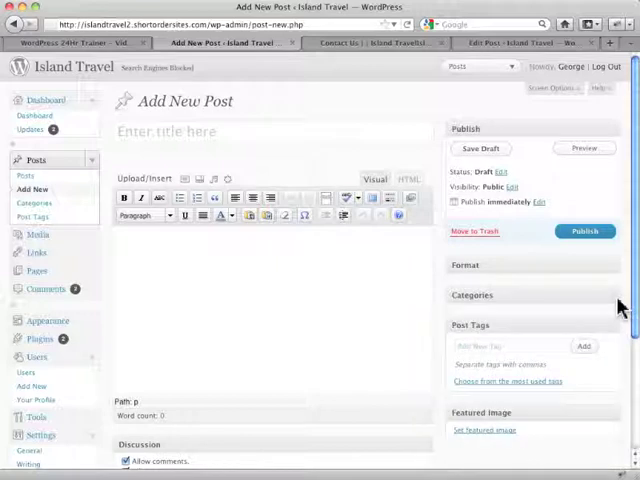
left_click(472, 296)
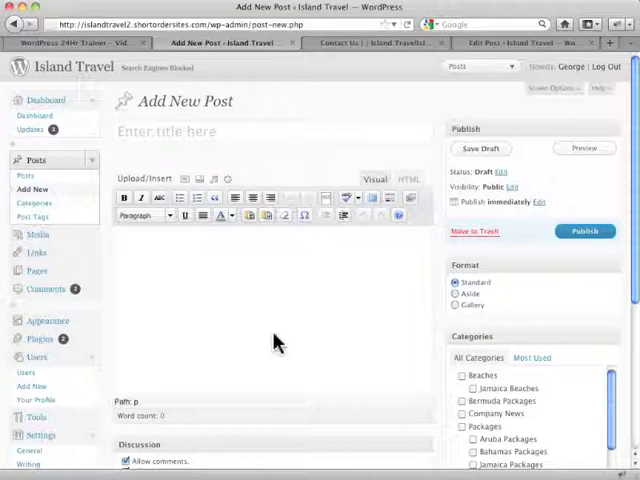
mouse_move(348, 318)
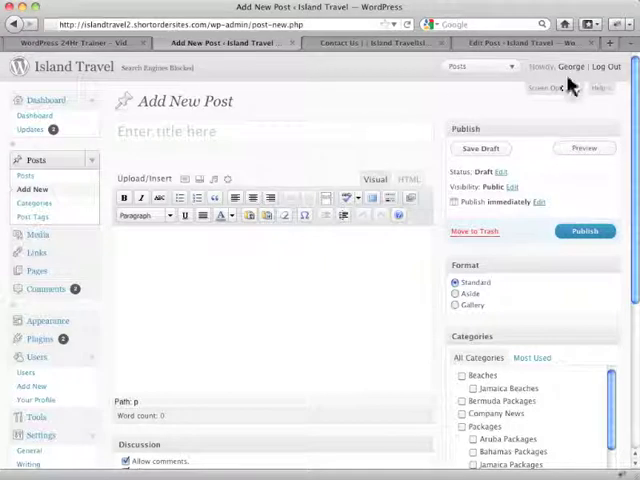
Step: Enable the Author box in Screen Options and place it directly beneath the Publish box
left_click(552, 88)
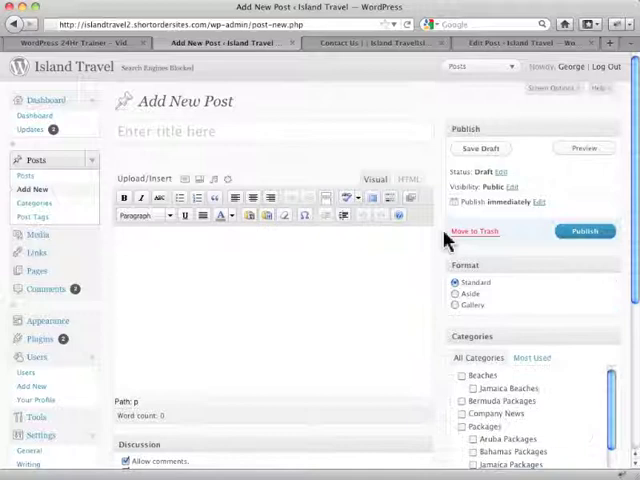
scroll("down", 3)
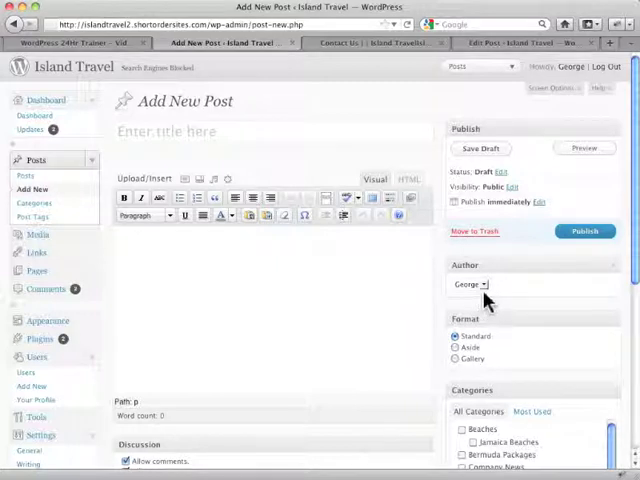
mouse_move(516, 310)
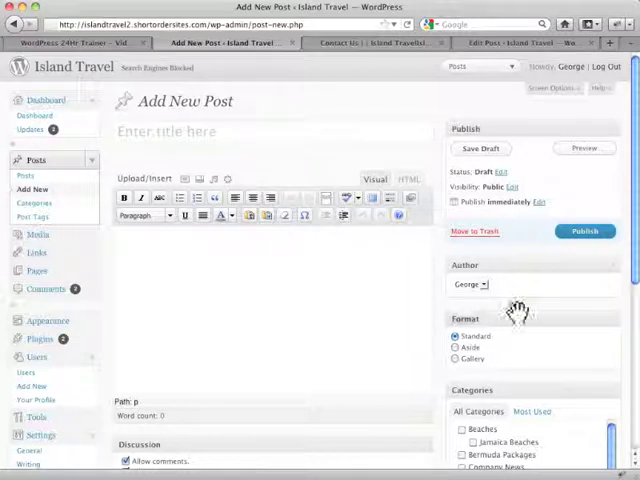
mouse_move(536, 324)
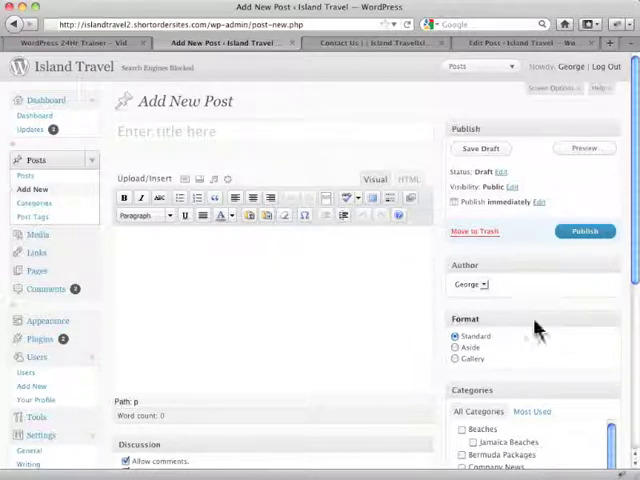
Step: Untick Format in Screen Options so the Format box disappears, keeping Author and Categories
left_click(552, 88)
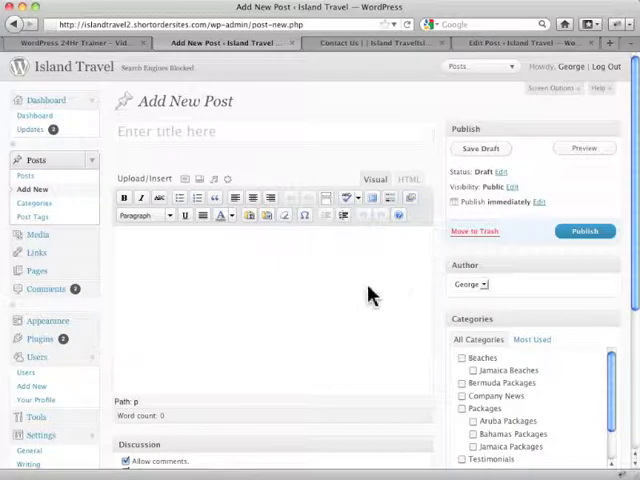
scroll("down", 3)
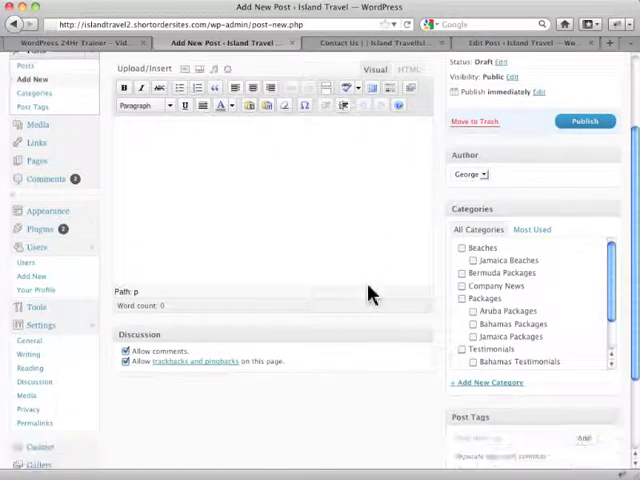
scroll("up", 3)
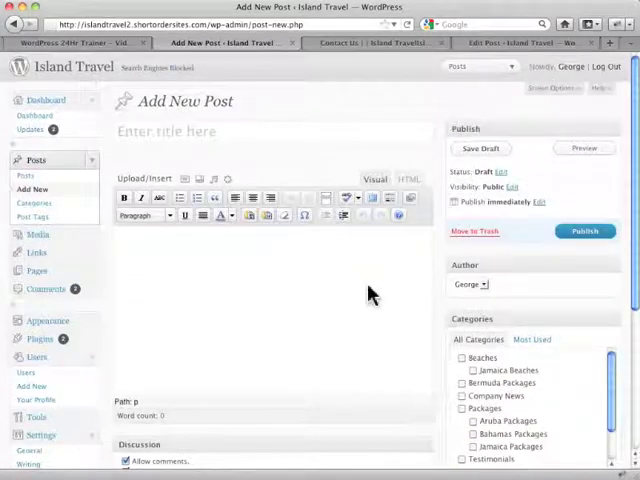
mouse_move(632, 136)
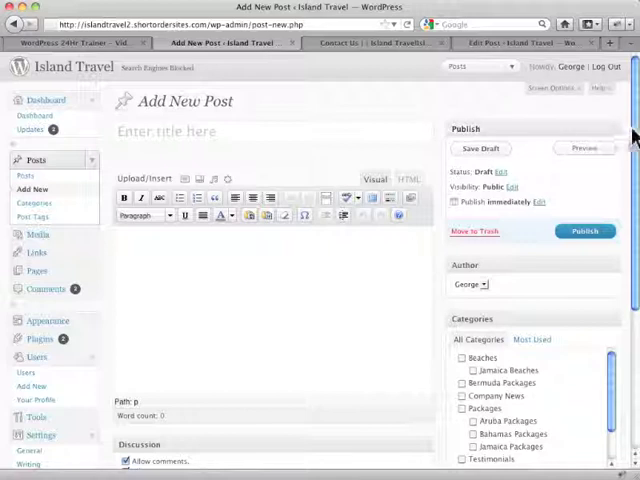